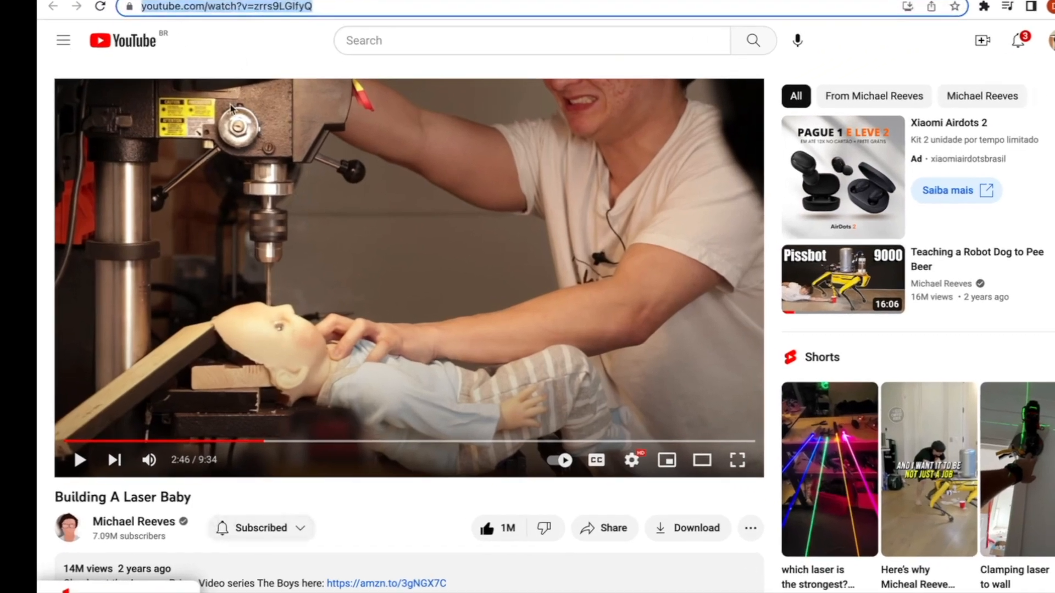
- Select the Building A Laser Baby video URL in the browser address bar
left_click(736, 461)
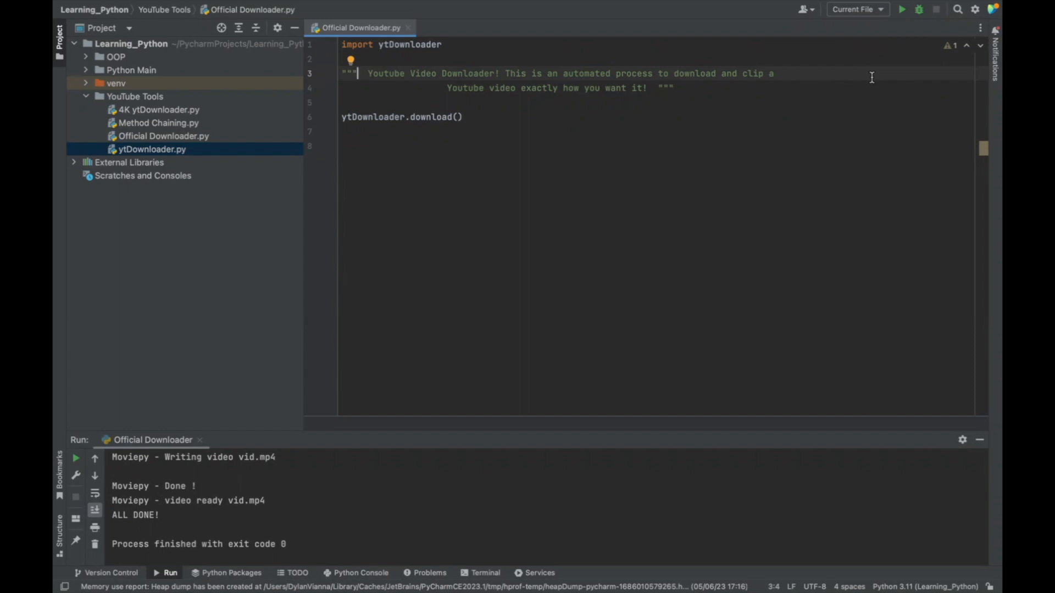
- Run the downloader on the pasted link and answer No to clipping
left_click(902, 9)
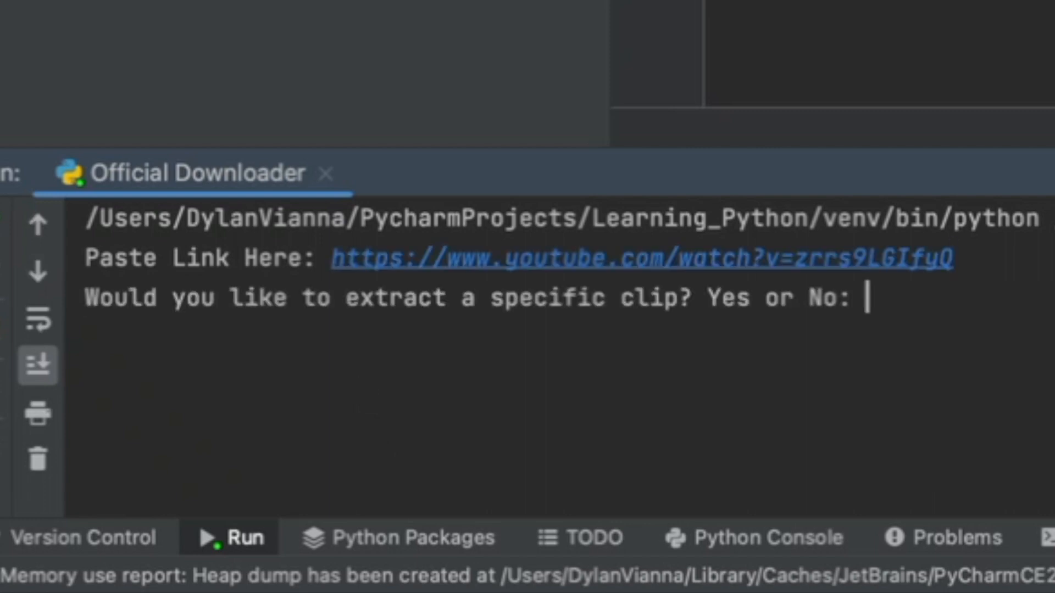
type("No")
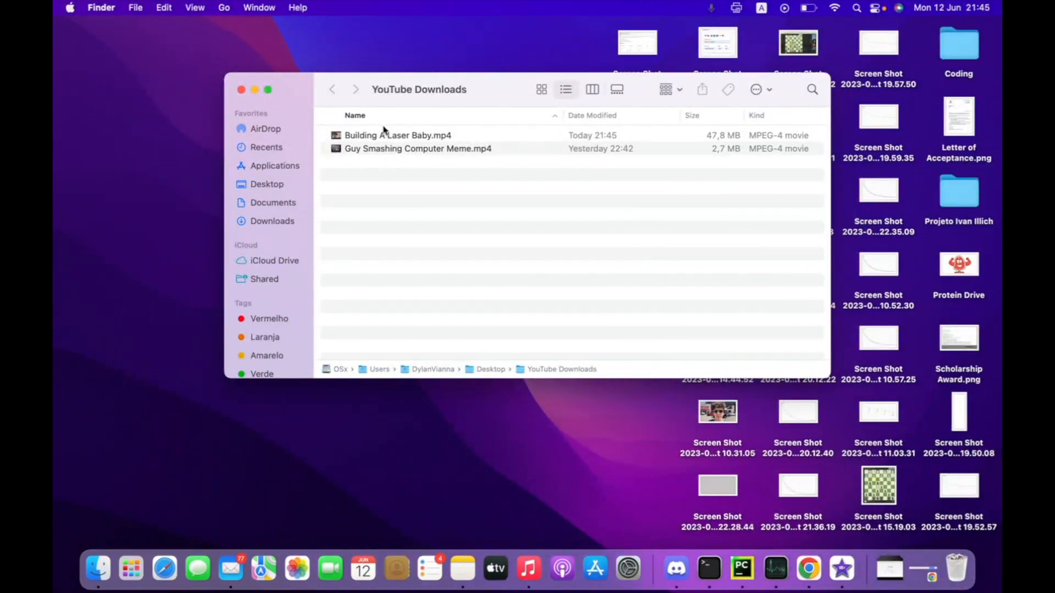
- Open the YouTube Downloads folder and play Building A Laser Baby.mp4 in QuickTime
left_click(241, 89)
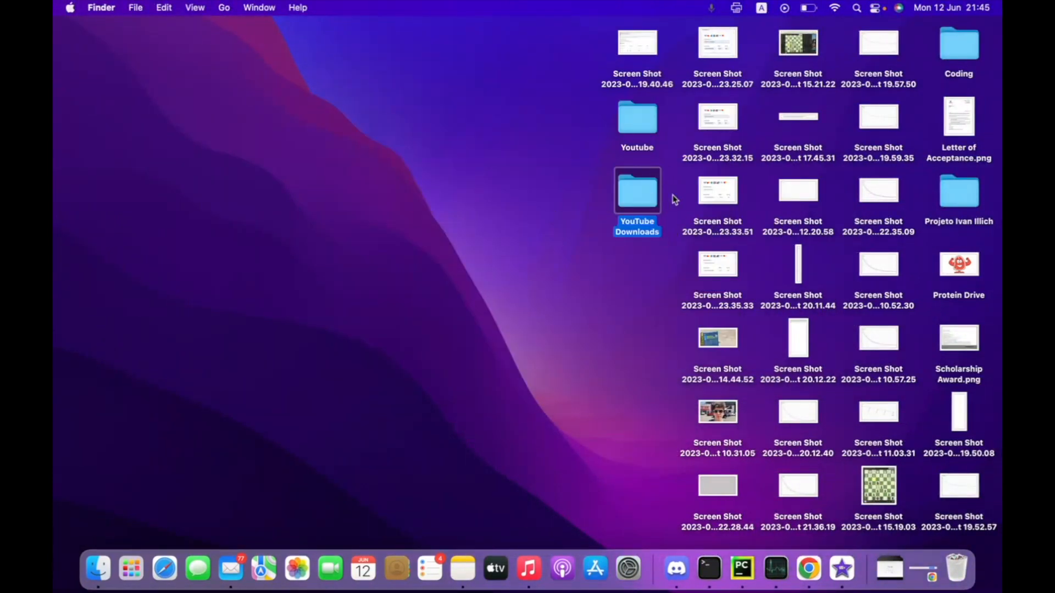
mouse_move(639, 195)
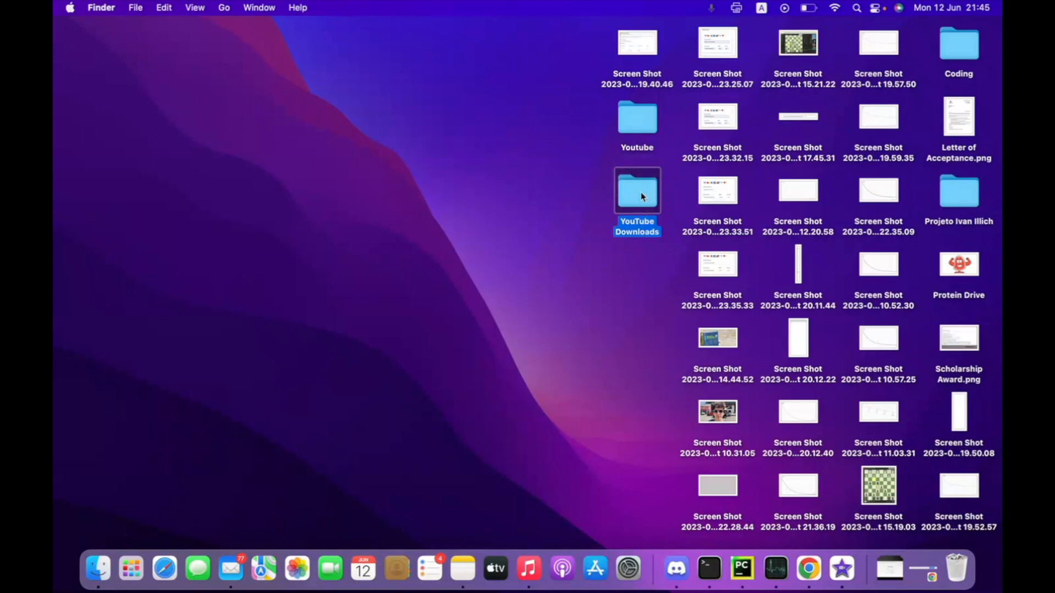
double_click(636, 191)
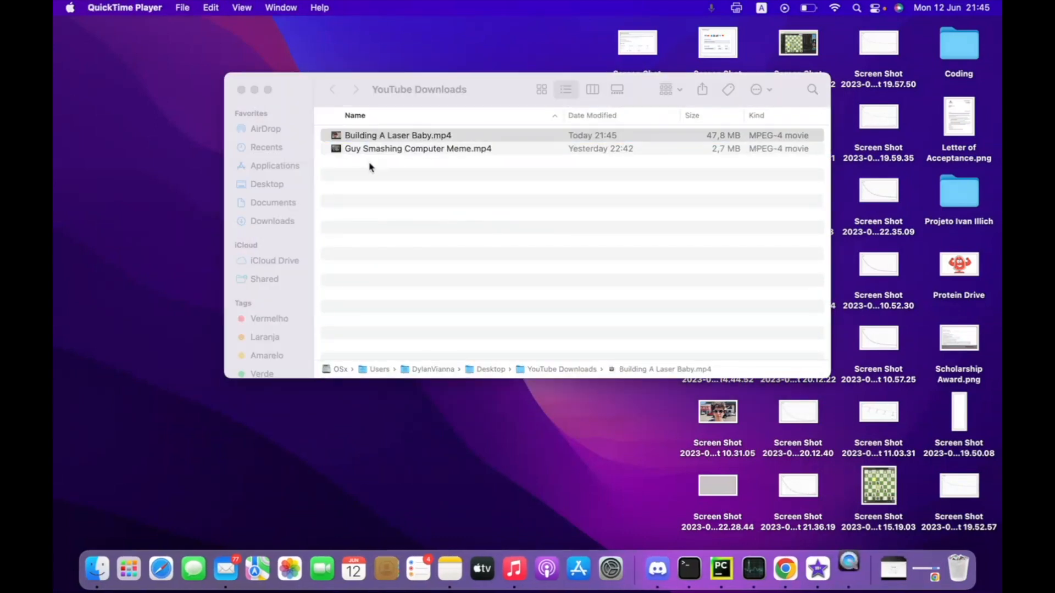
double_click(398, 135)
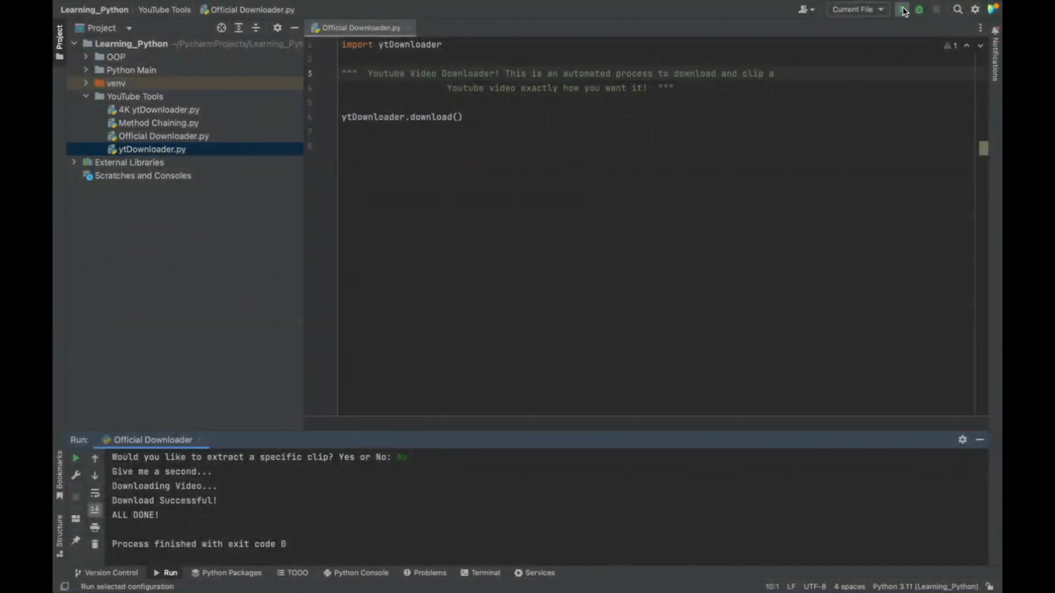
left_click(903, 8)
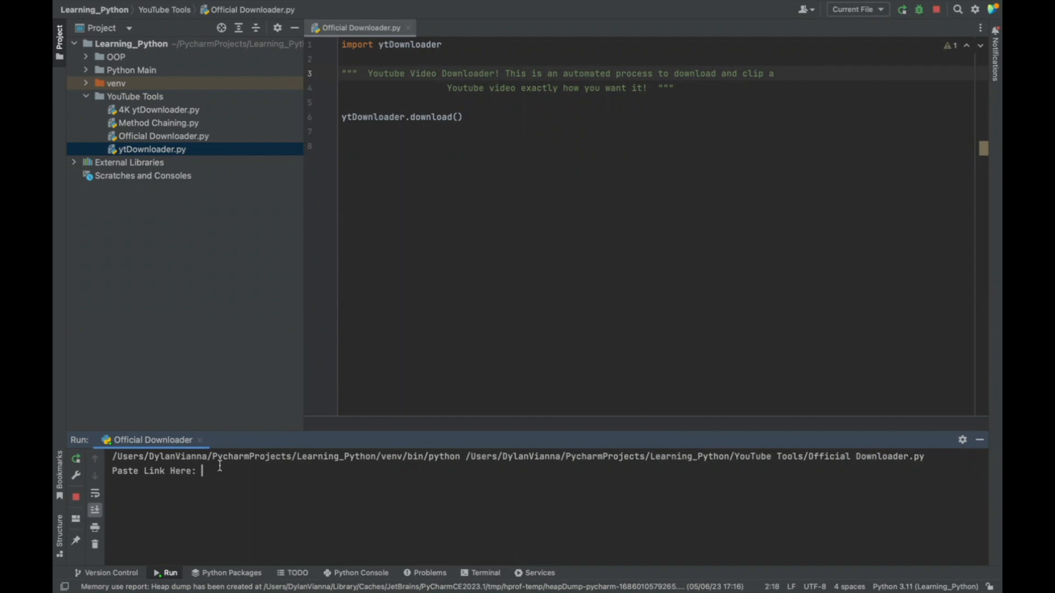
type("https://www.youtube.com/watch?v=zrrs9LGIfu0")
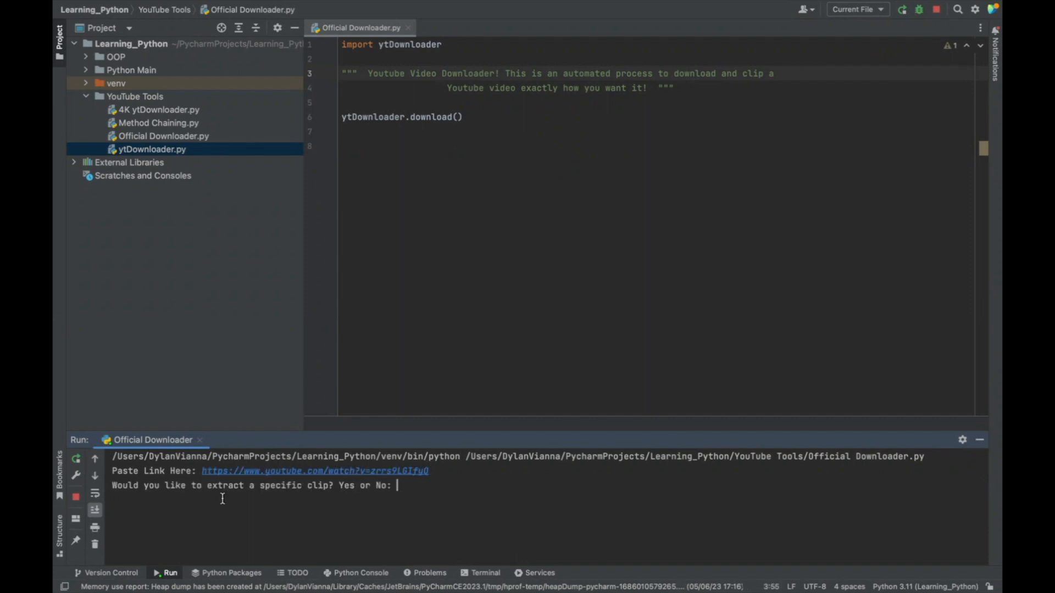
type("Yes")
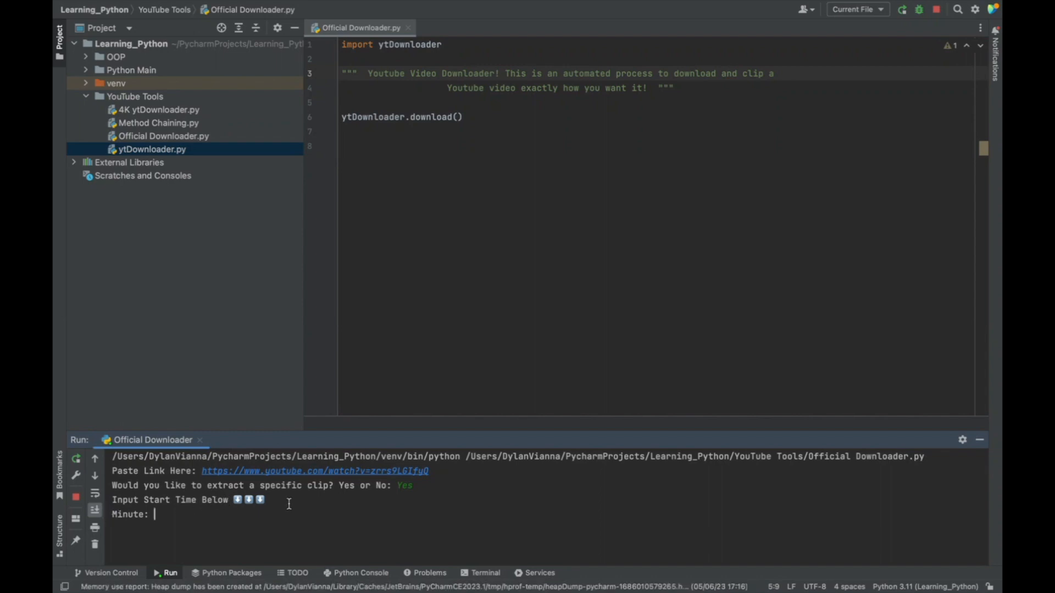
mouse_move(210, 515)
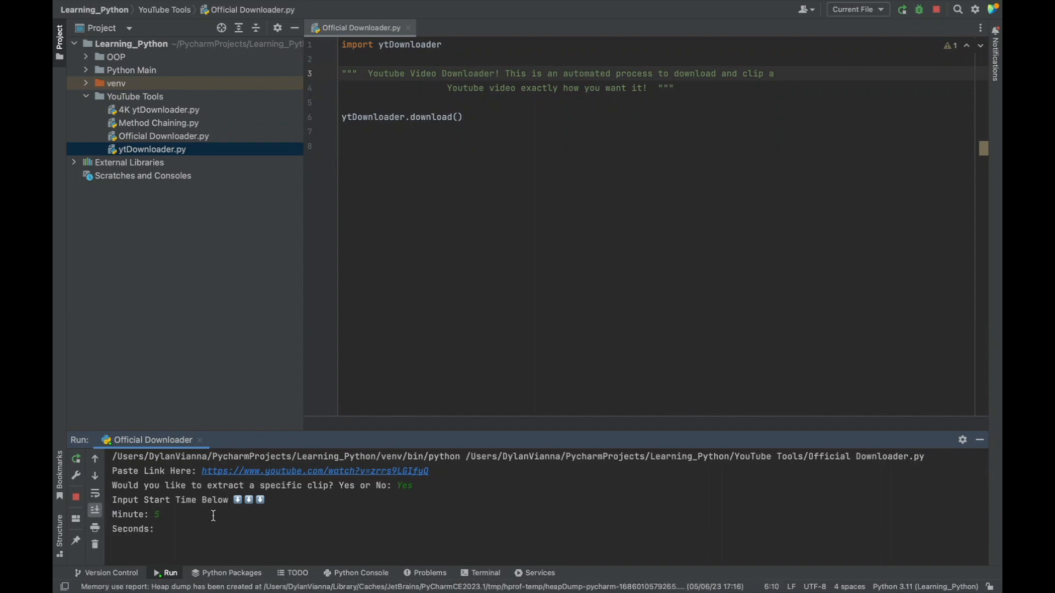
type("30")
type("6")
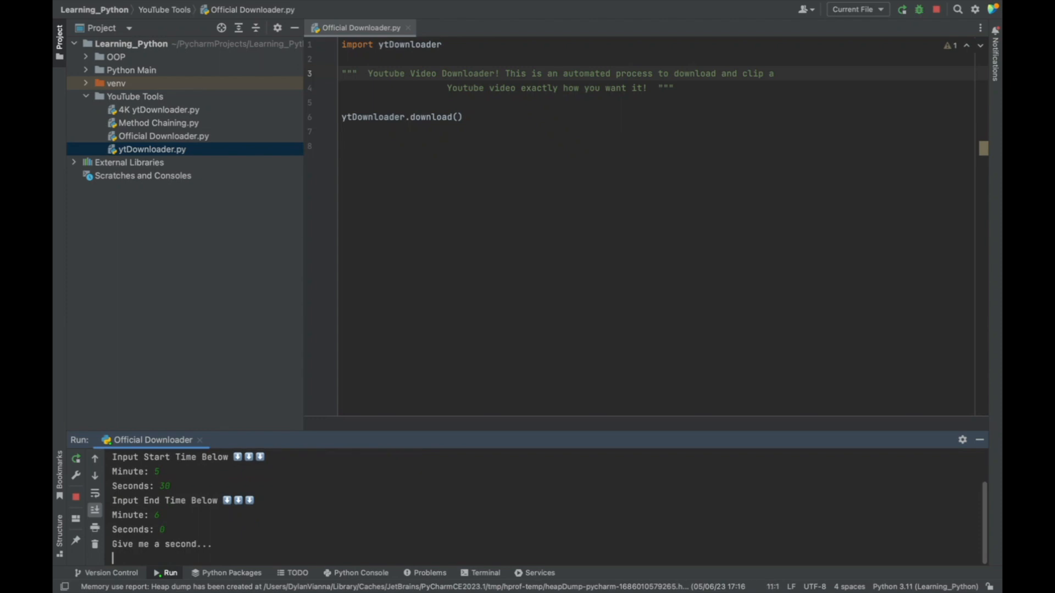
mouse_move(298, 520)
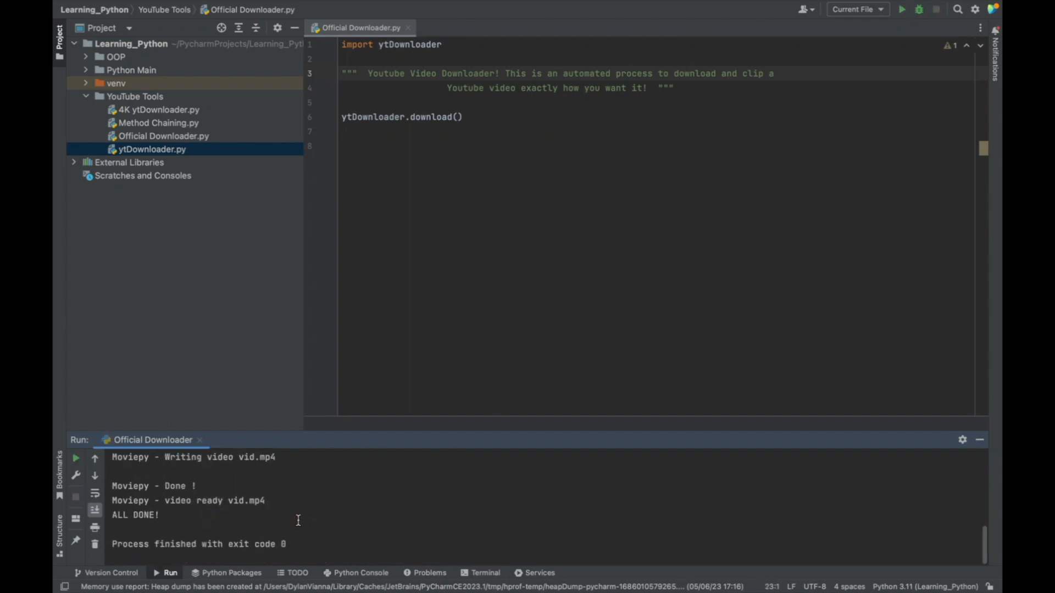
mouse_move(200, 500)
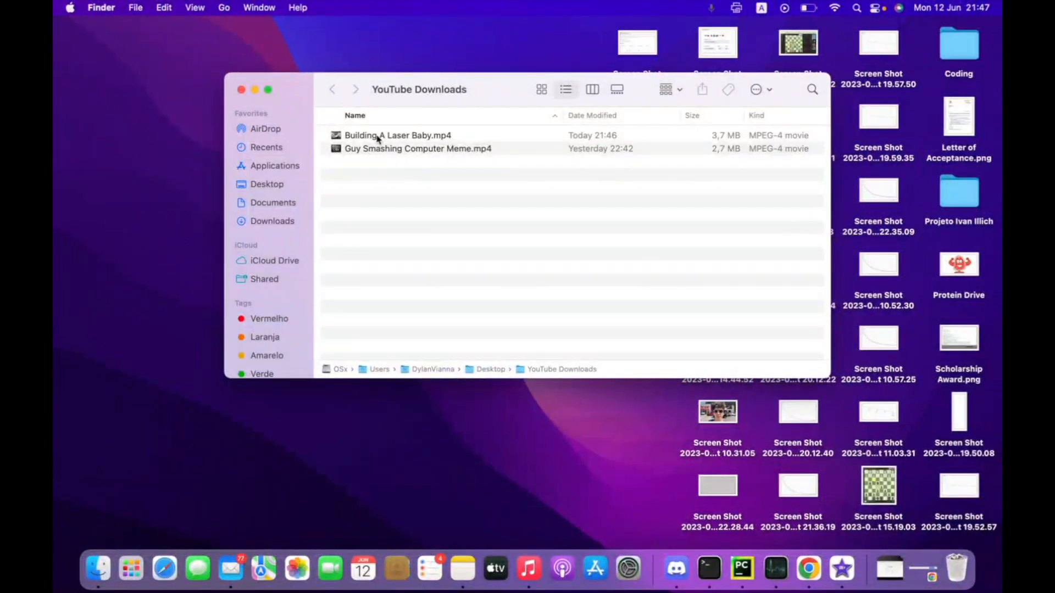
- Play the 3.7 MB trimmed Building A Laser Baby.mp4 clip, then close it
double_click(396, 135)
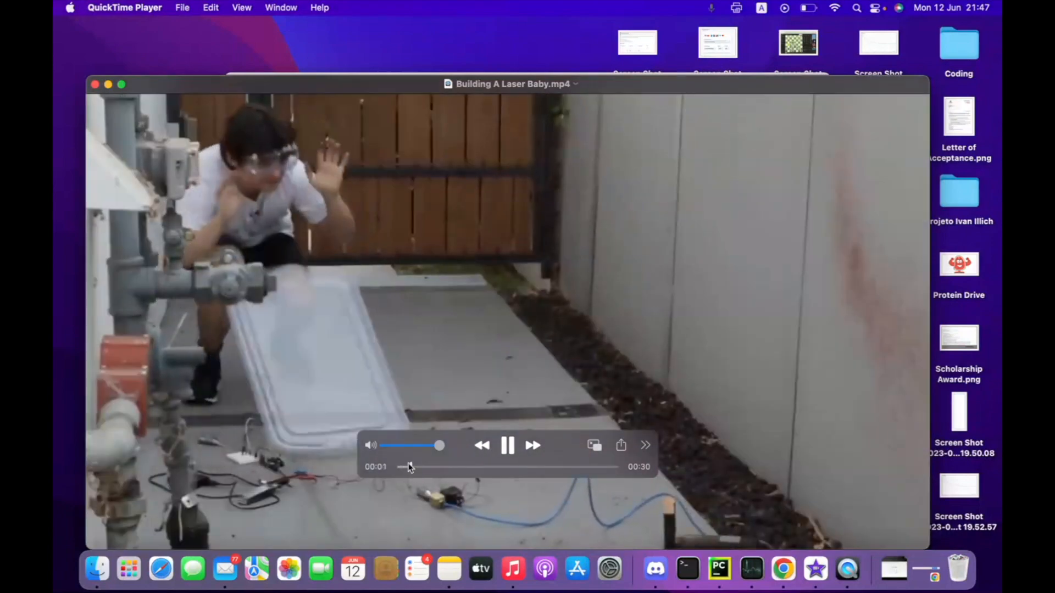
left_click(500, 467)
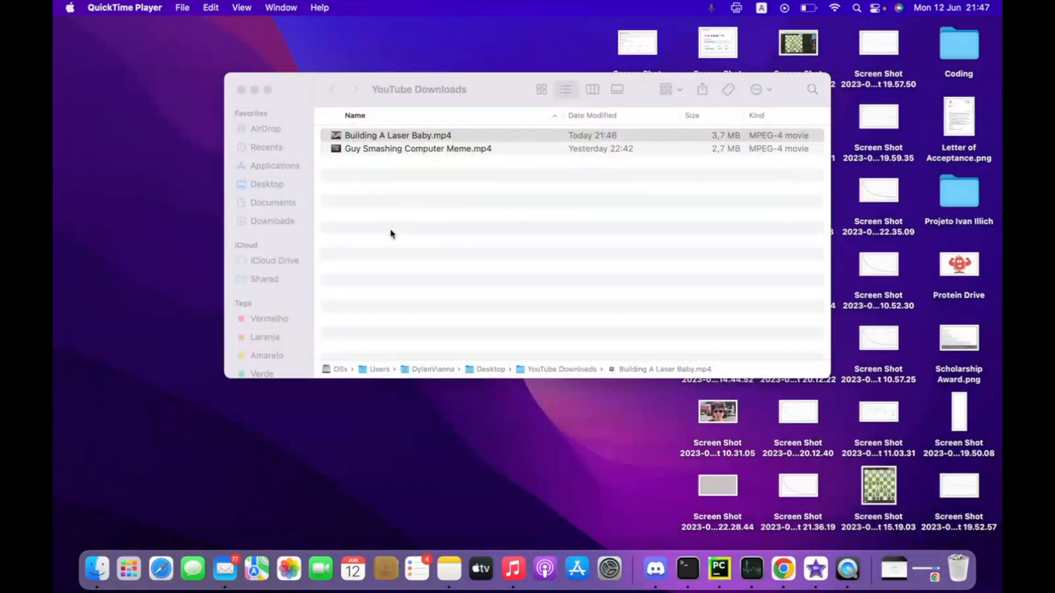
mouse_move(342, 71)
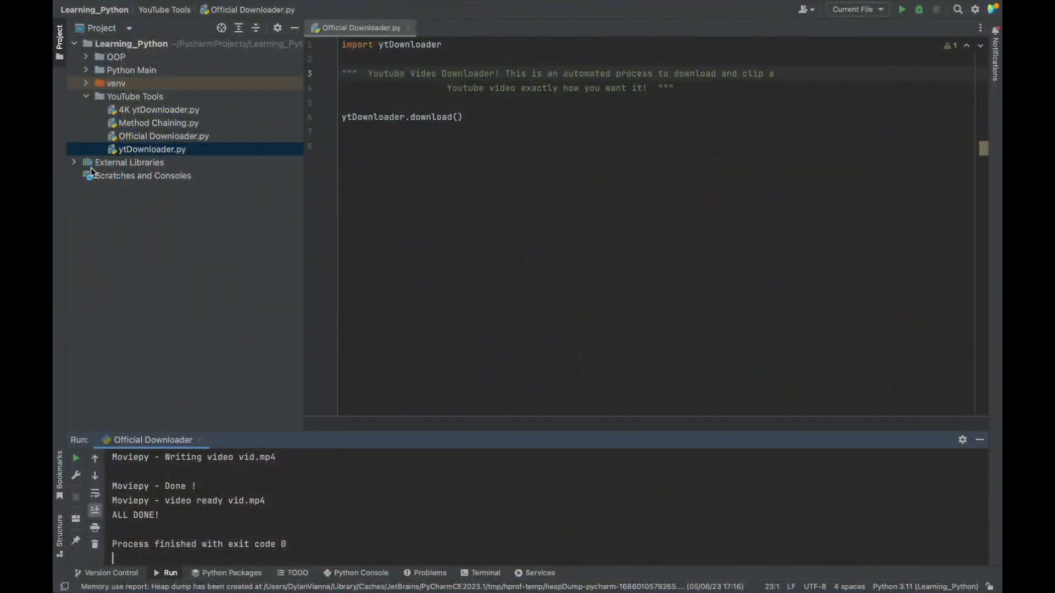
- Browse the ytDownloader.py code, then switch back to the Official Downloader.py tab
left_click(163, 136)
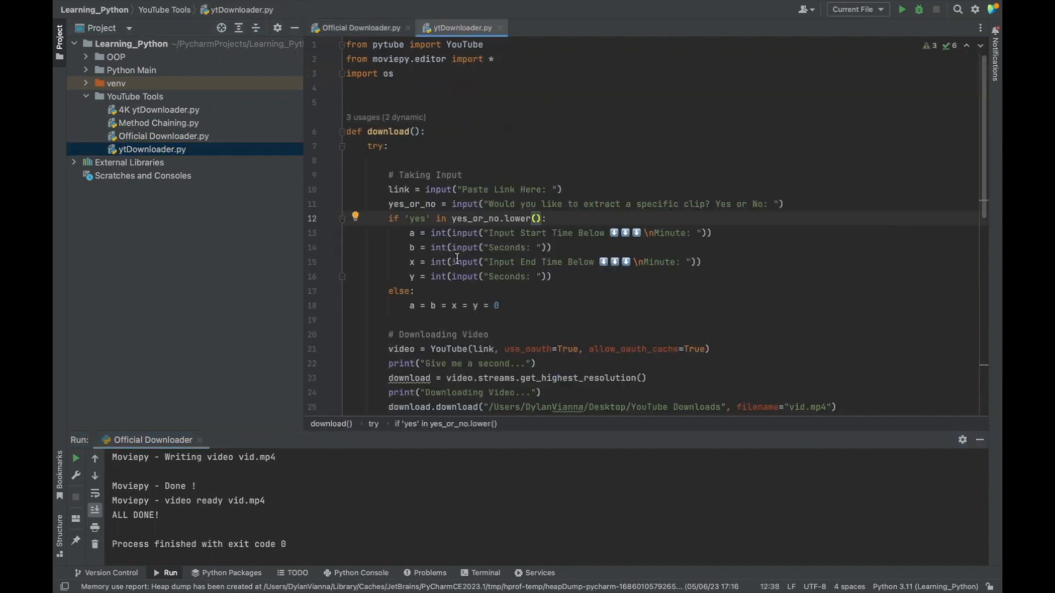
scroll("down", 3)
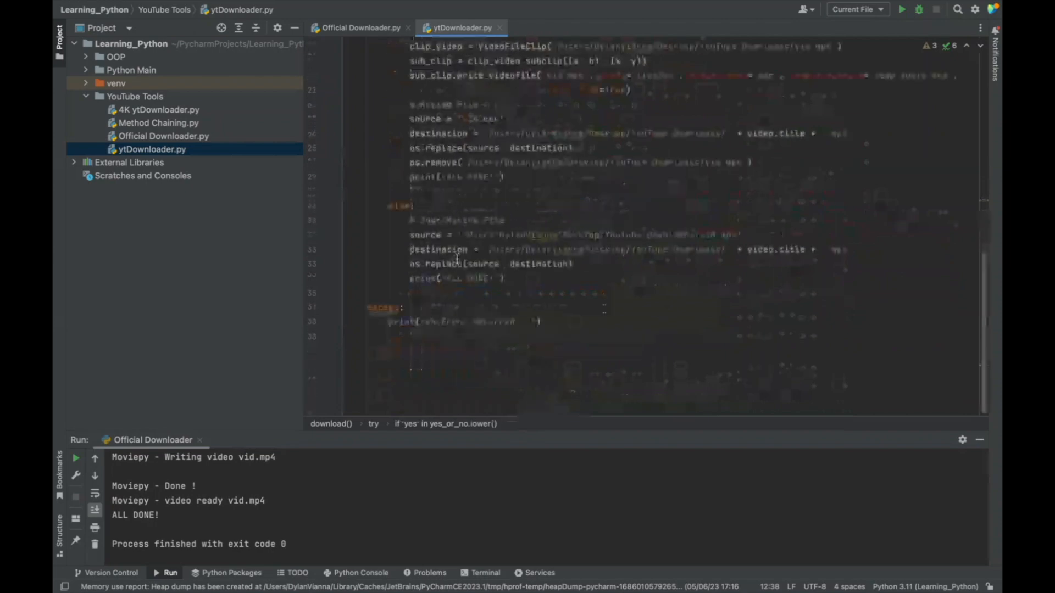
left_click(357, 27)
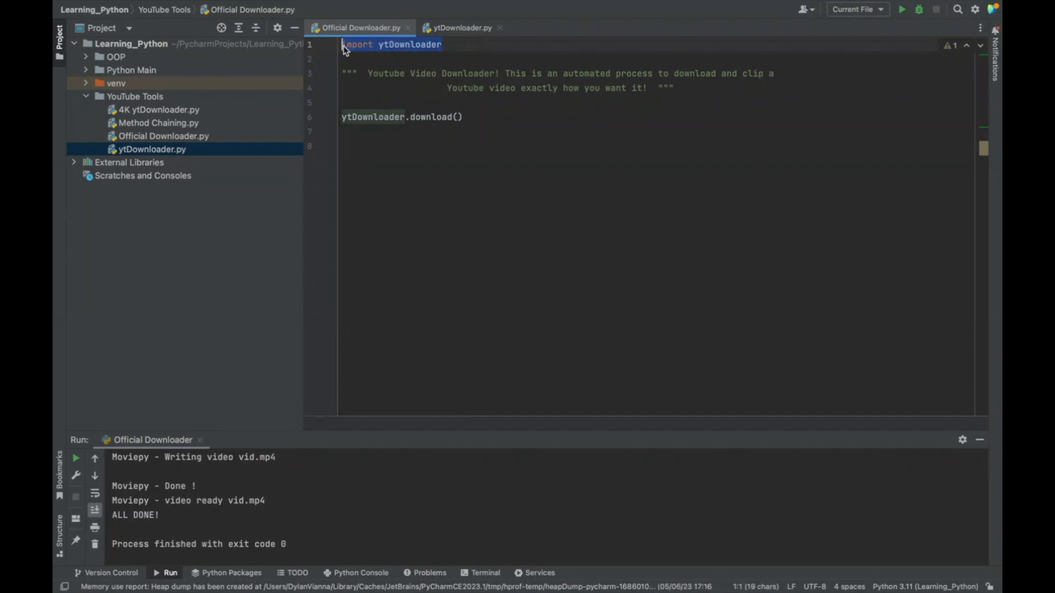
mouse_move(461, 28)
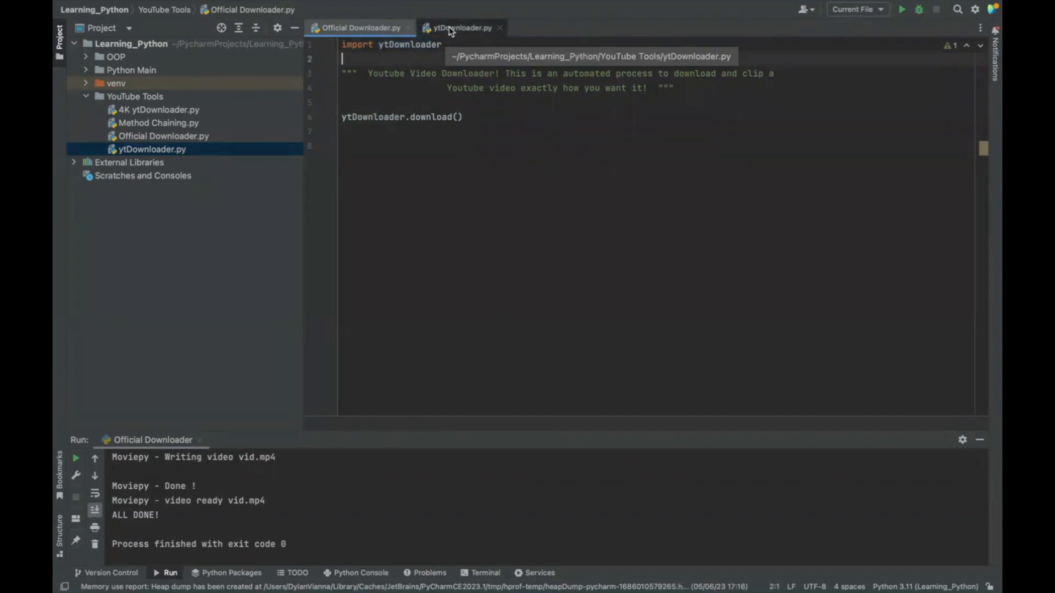